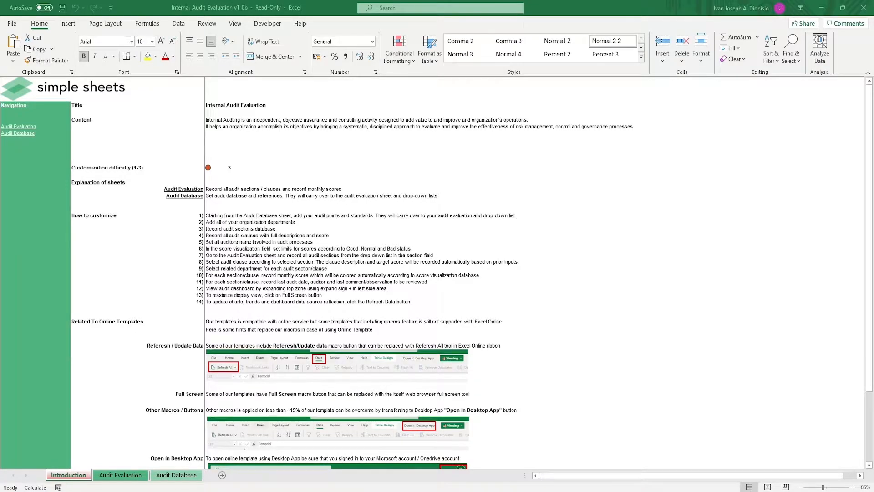
{"action": "mouse_move", "coordinate": [206, 121]}
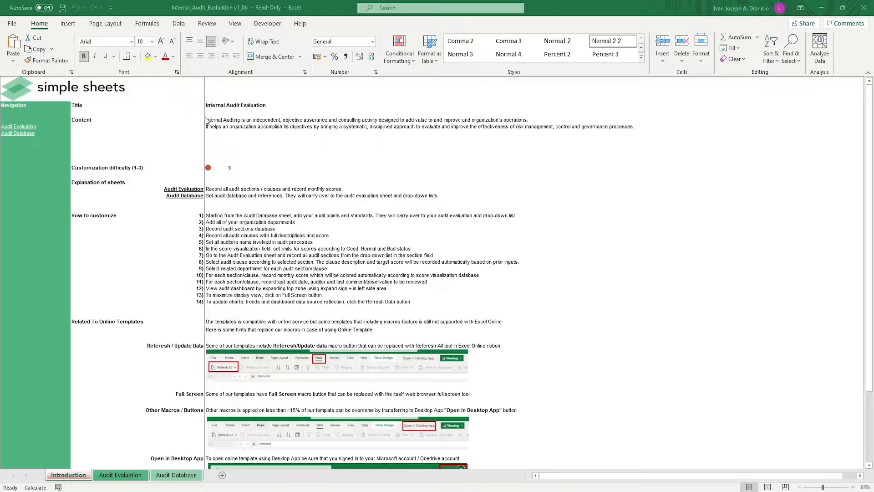
Point out the customization rating, scroll to the online-template notes and copyright, then switch to Audit Database.
{"action": "left_click", "coordinate": [219, 167]}
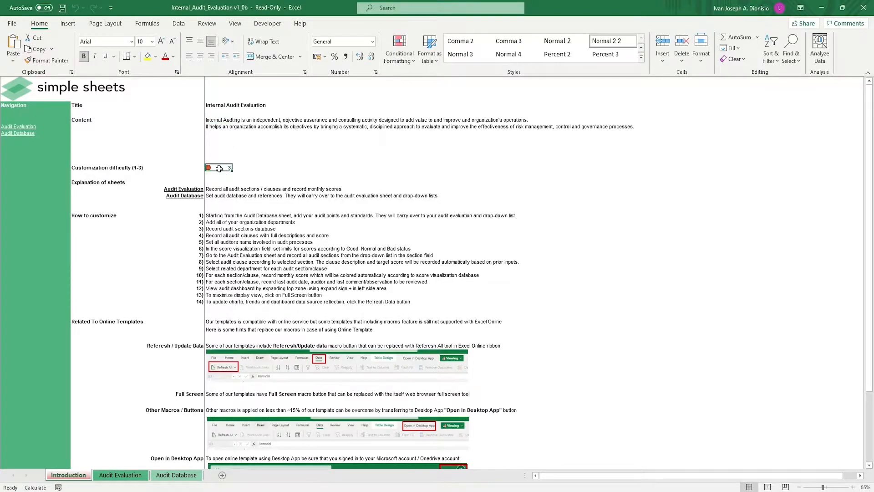
{"action": "mouse_move", "coordinate": [211, 191]}
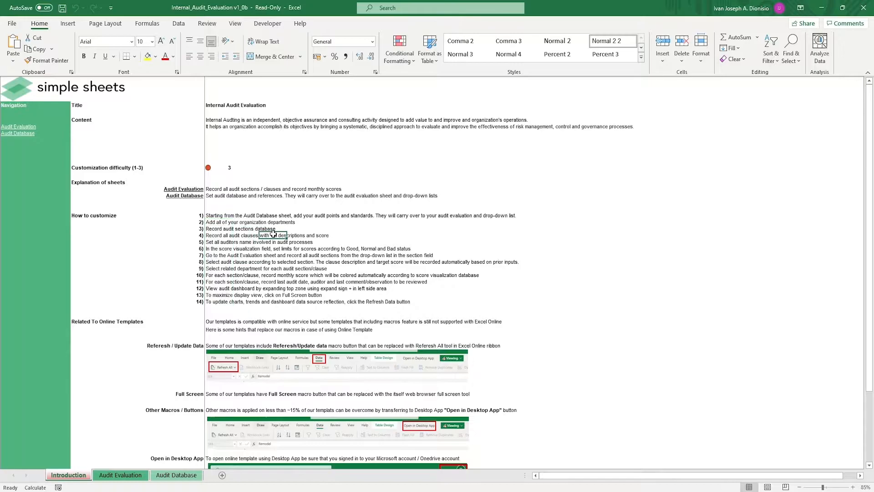
{"action": "scroll", "scroll_direction": "down", "scroll_amount": 3}
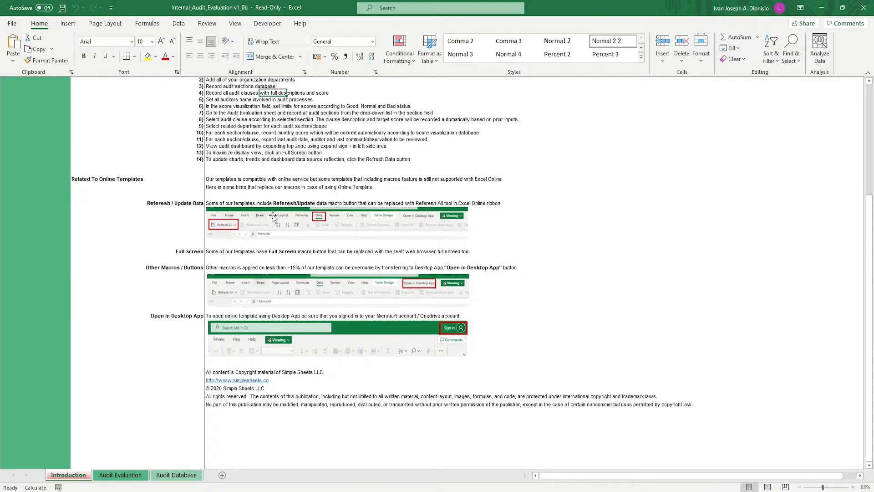
{"action": "mouse_move", "coordinate": [271, 210]}
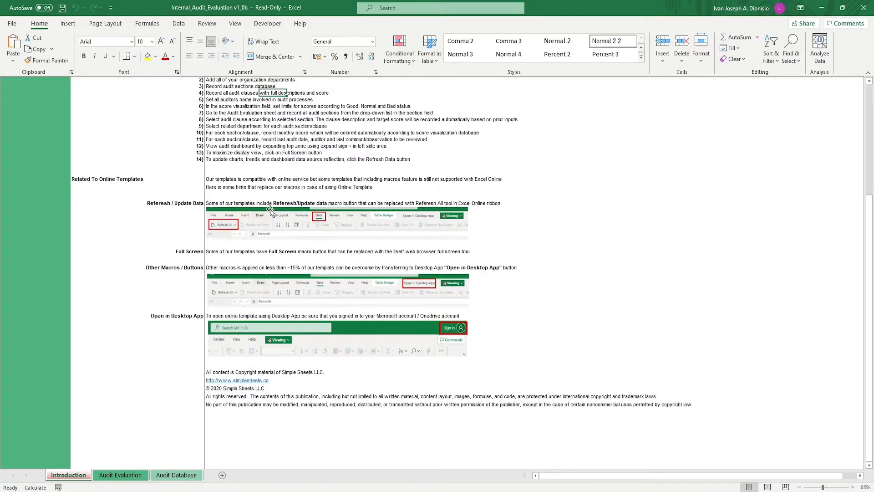
{"action": "mouse_move", "coordinate": [258, 199]}
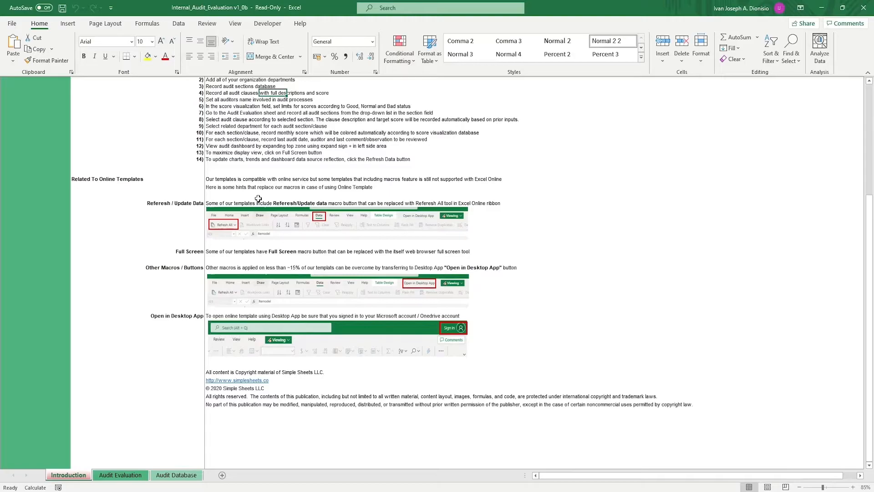
{"action": "mouse_move", "coordinate": [104, 356]}
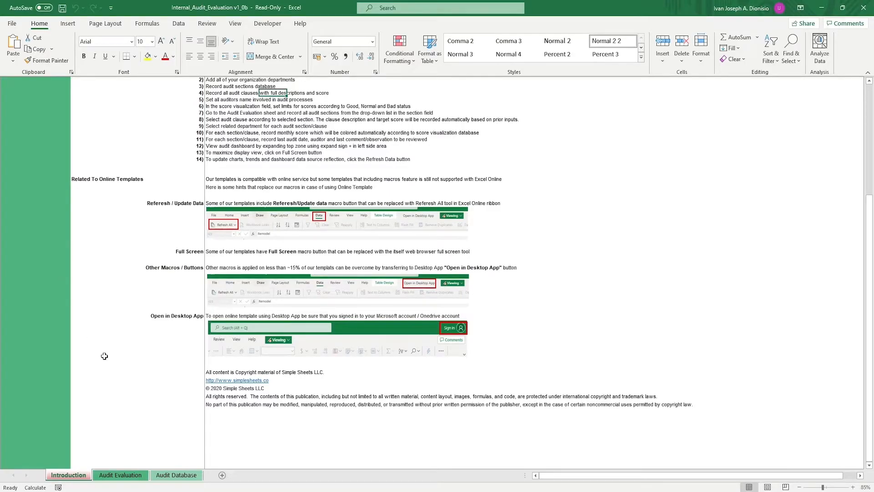
{"action": "left_click", "coordinate": [177, 475]}
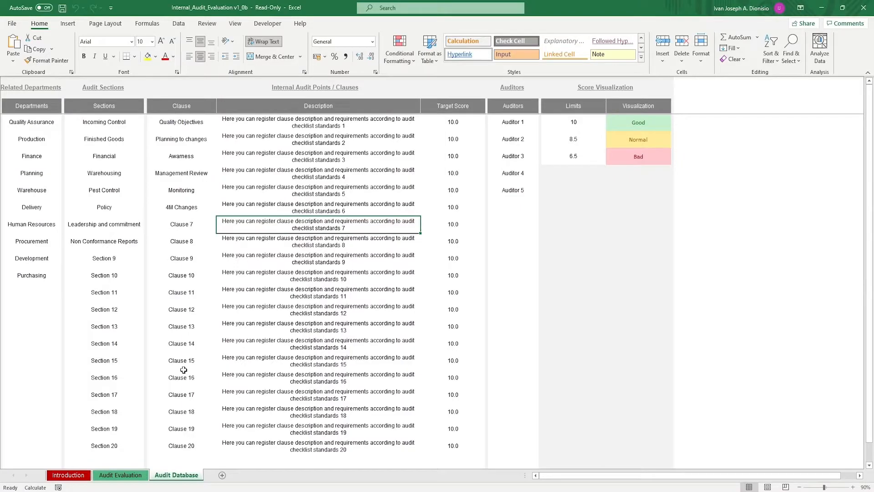
{"action": "mouse_move", "coordinate": [184, 367]}
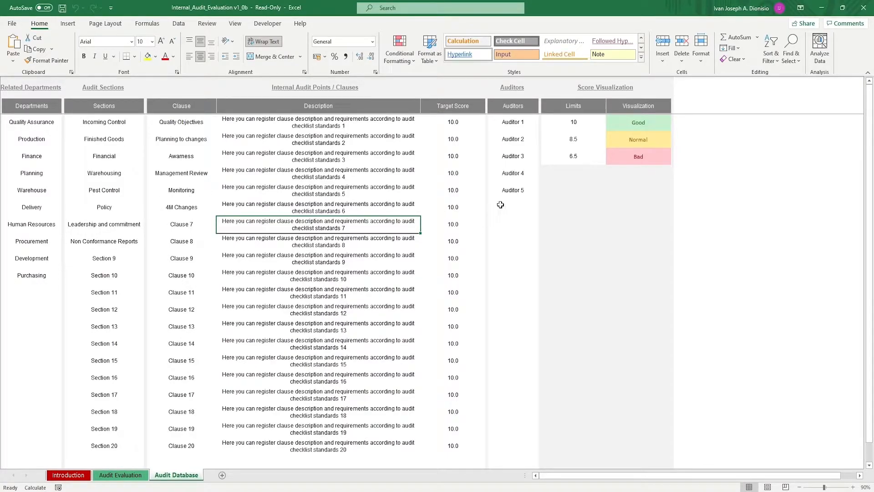
Highlight Audit Database reference rows, then switch to the Audit Evaluation sheet.
{"action": "left_click_drag", "start_coordinate": [572, 121], "coordinate": [573, 156]}
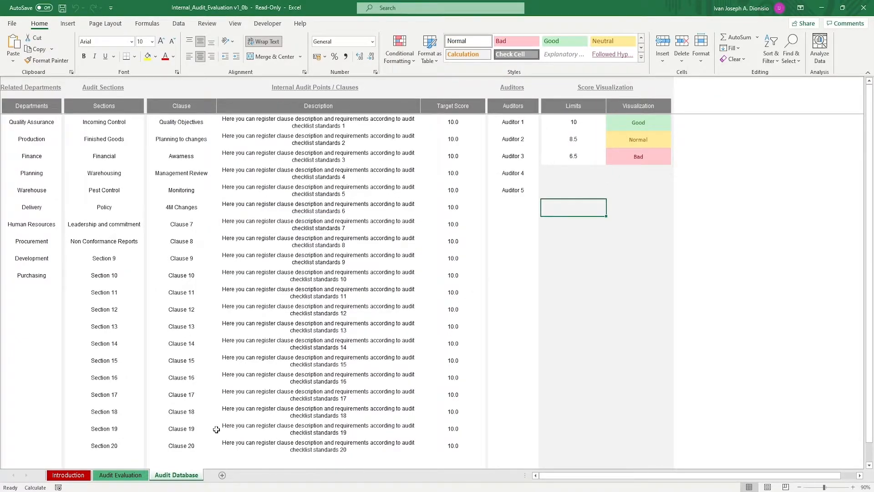
{"action": "left_click", "coordinate": [120, 475]}
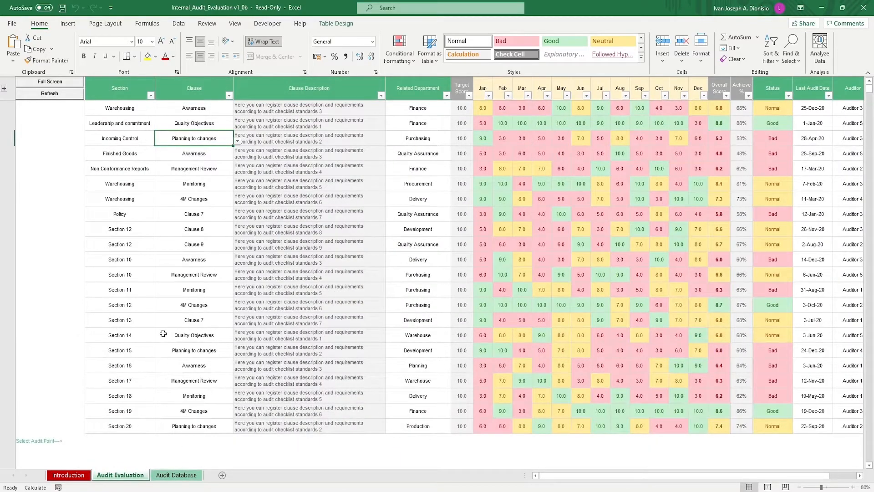
Walk through the first audit row: clause, description, target score, February and July scores, overall score and status.
{"action": "left_click", "coordinate": [119, 108]}
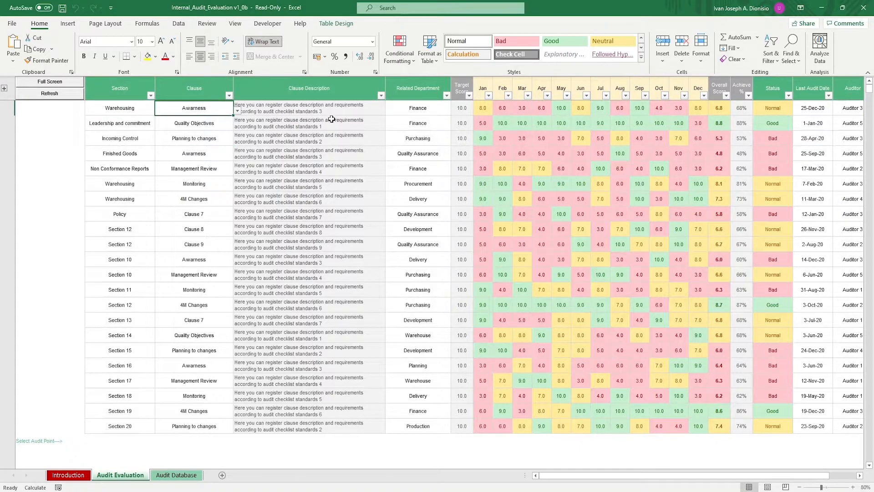
{"action": "left_click", "coordinate": [308, 108]}
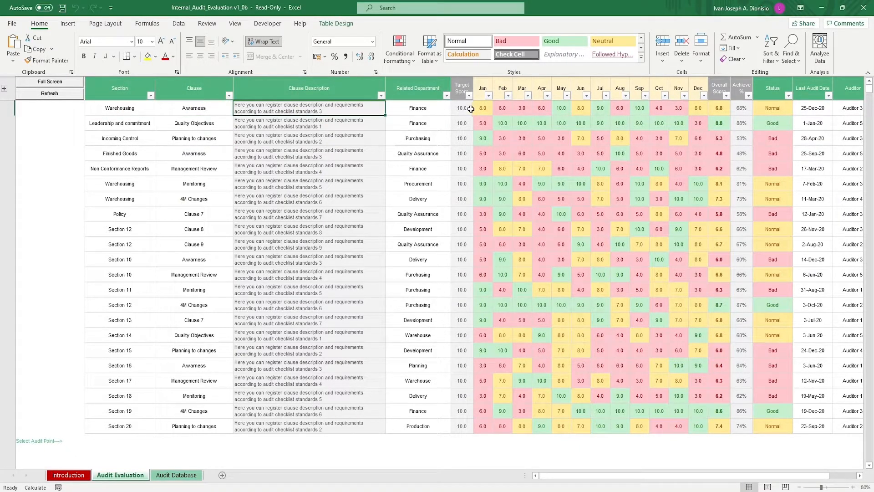
{"action": "left_click", "coordinate": [461, 108]}
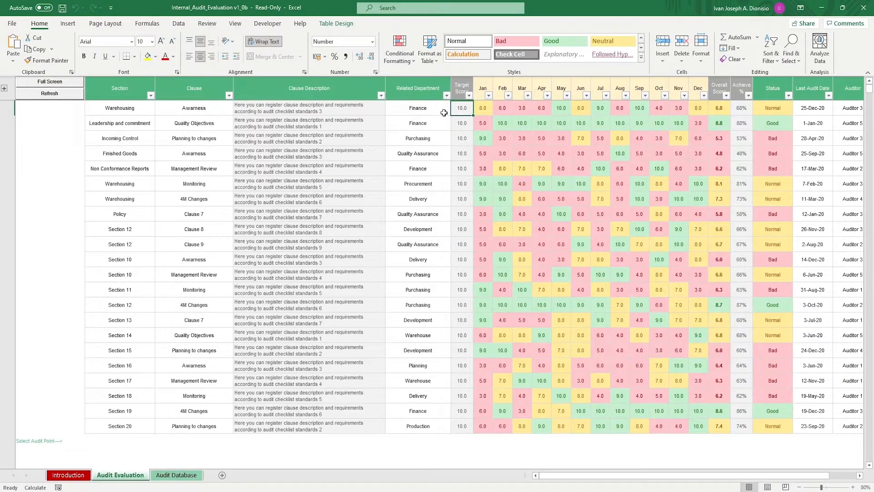
{"action": "left_click", "coordinate": [454, 107]}
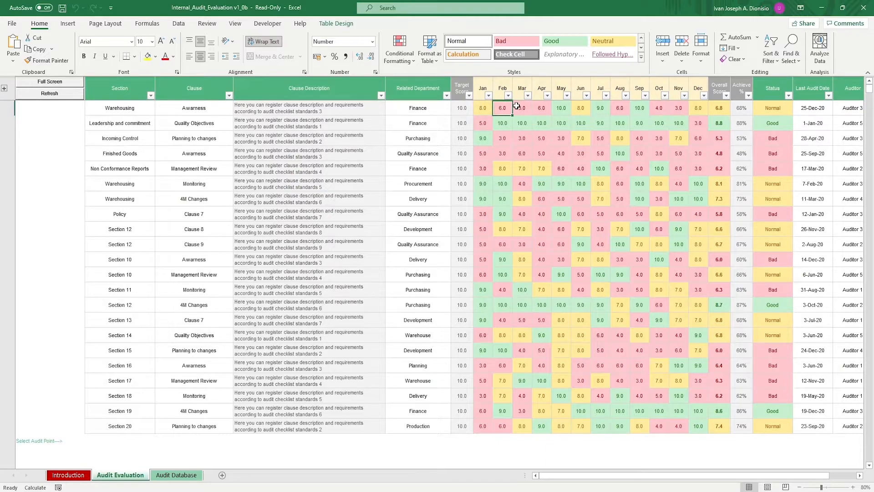
{"action": "left_click", "coordinate": [581, 108]}
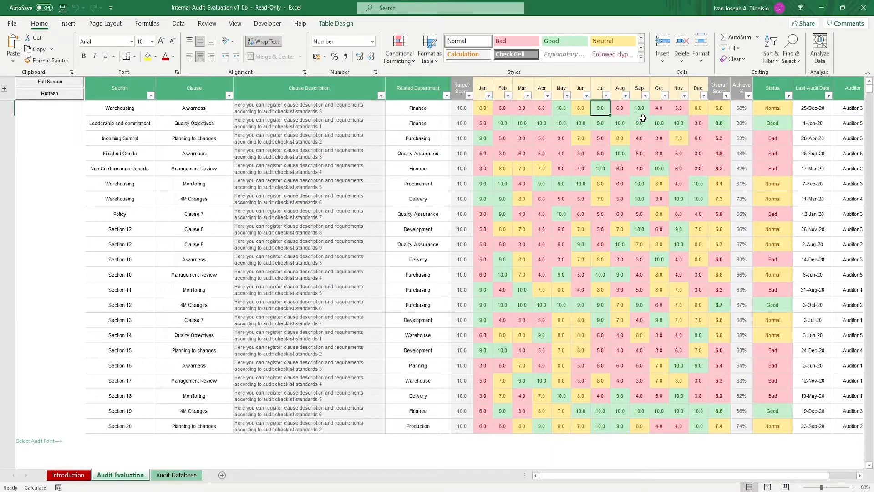
{"action": "left_click", "coordinate": [719, 107]}
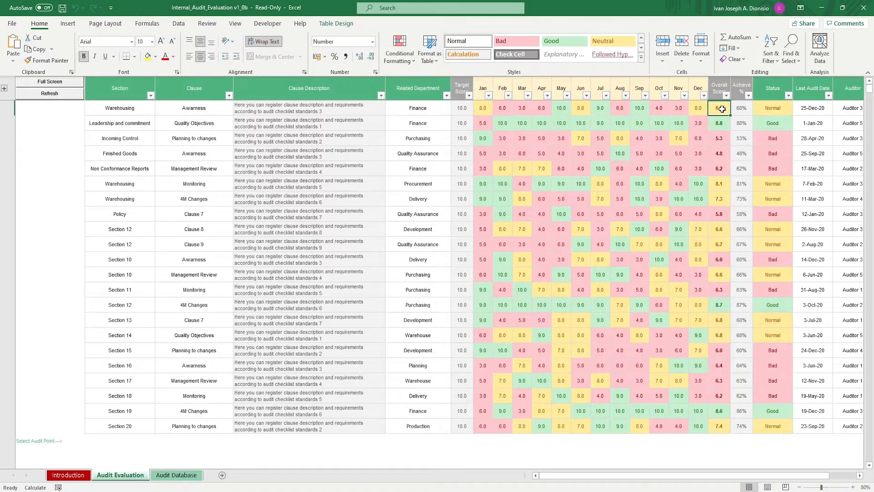
{"action": "left_click", "coordinate": [772, 108]}
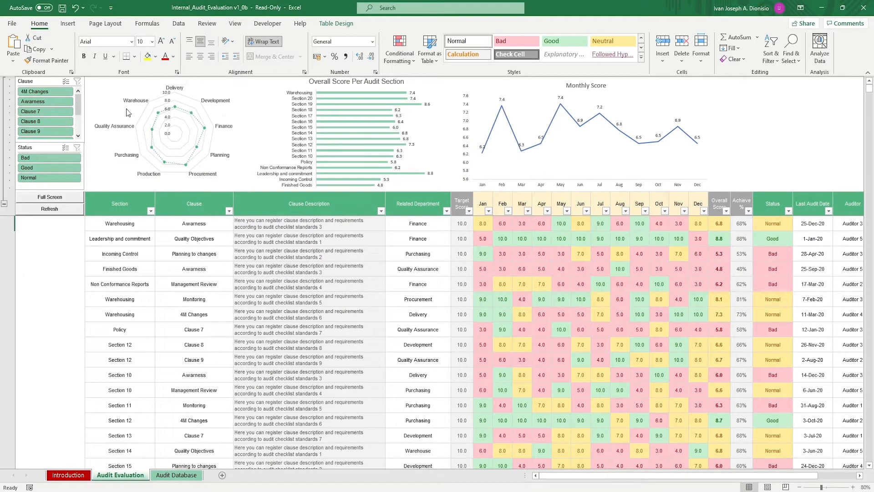
{"action": "mouse_move", "coordinate": [366, 108]}
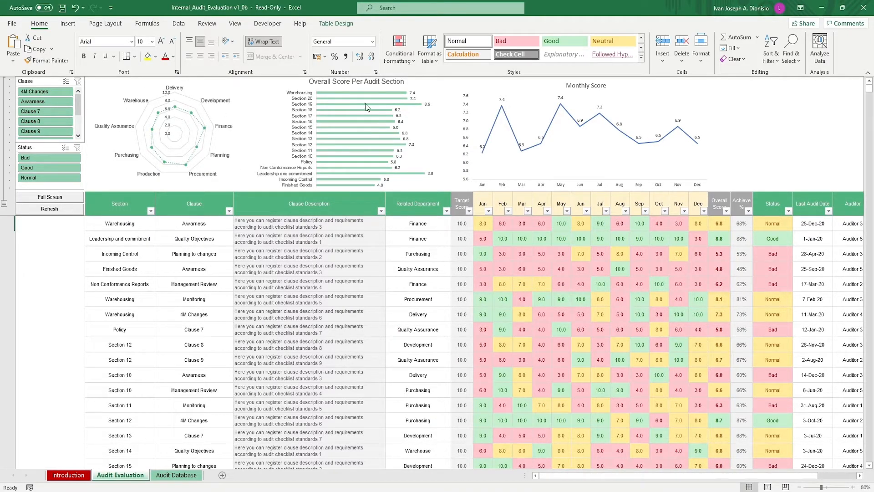
{"action": "mouse_move", "coordinate": [506, 125]}
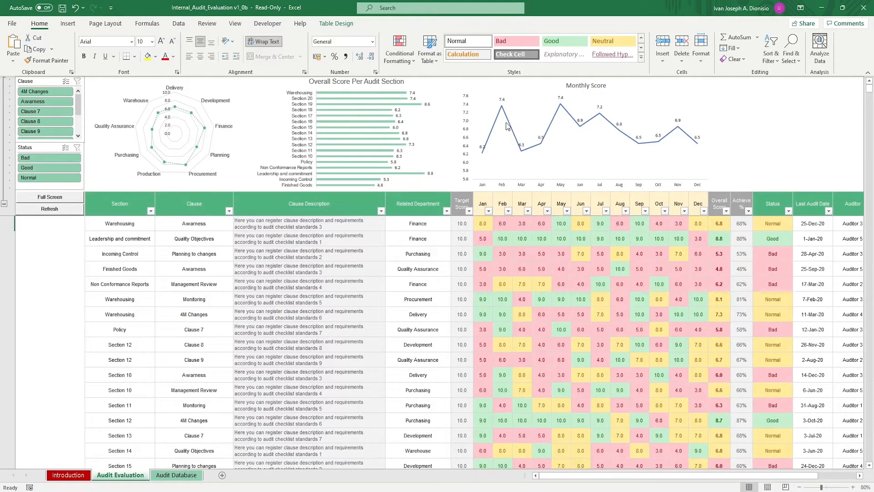
{"action": "mouse_move", "coordinate": [504, 124]}
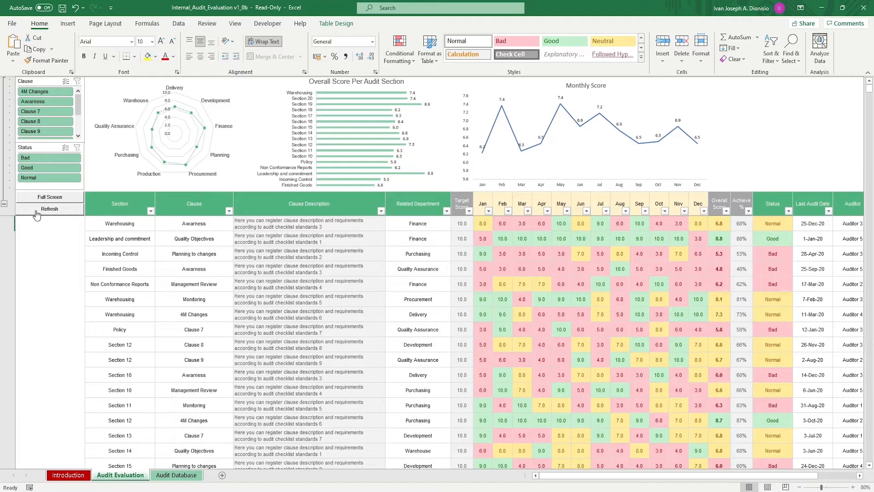
{"action": "mouse_move", "coordinate": [41, 197]}
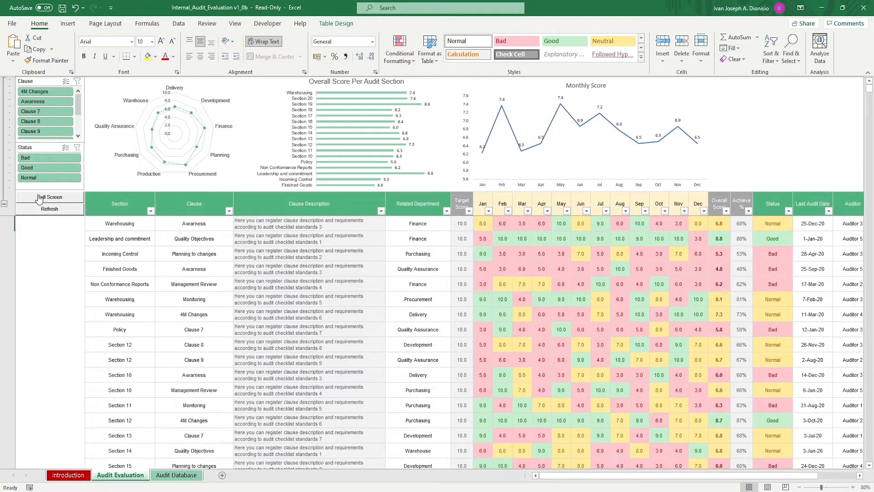
{"action": "mouse_move", "coordinate": [39, 198]}
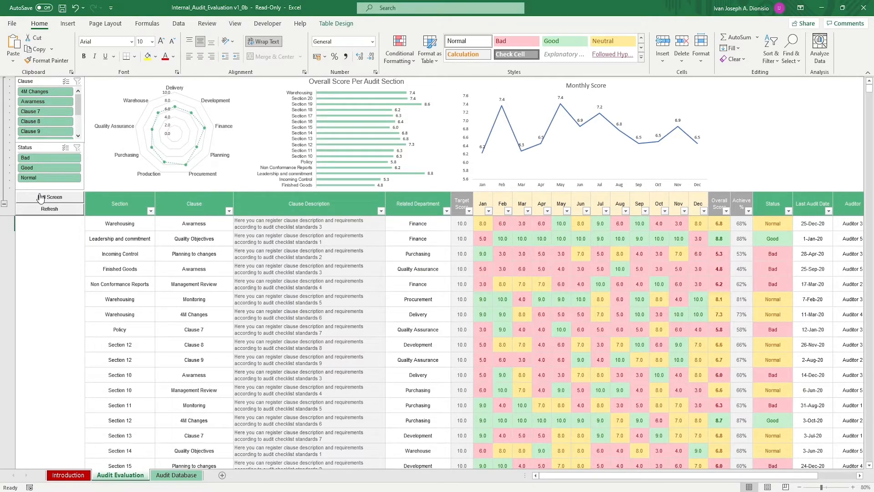